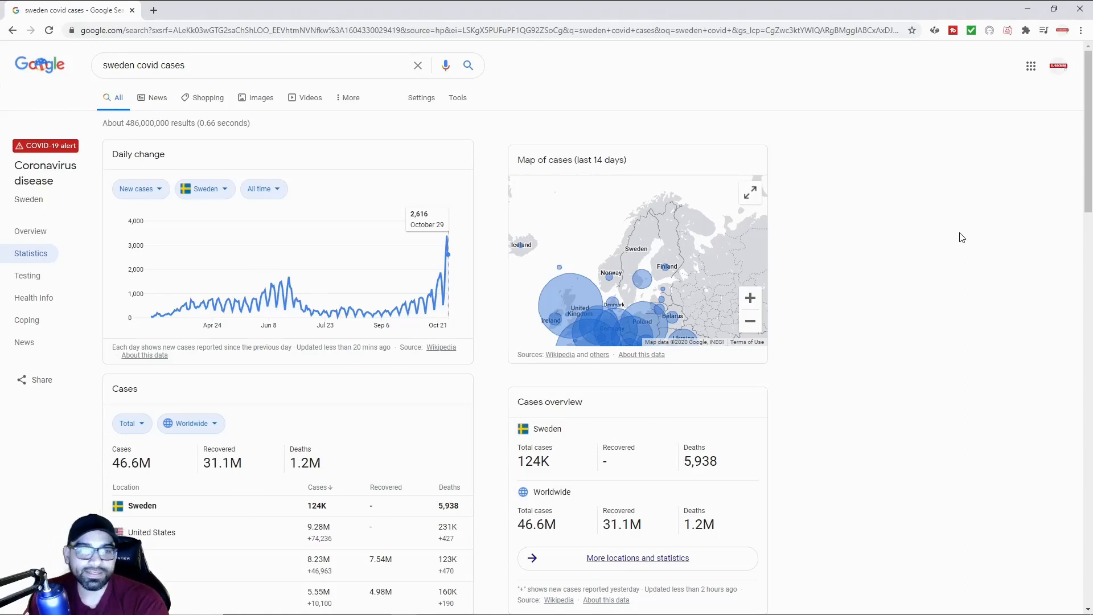
pyautogui.moveTo(935, 253)
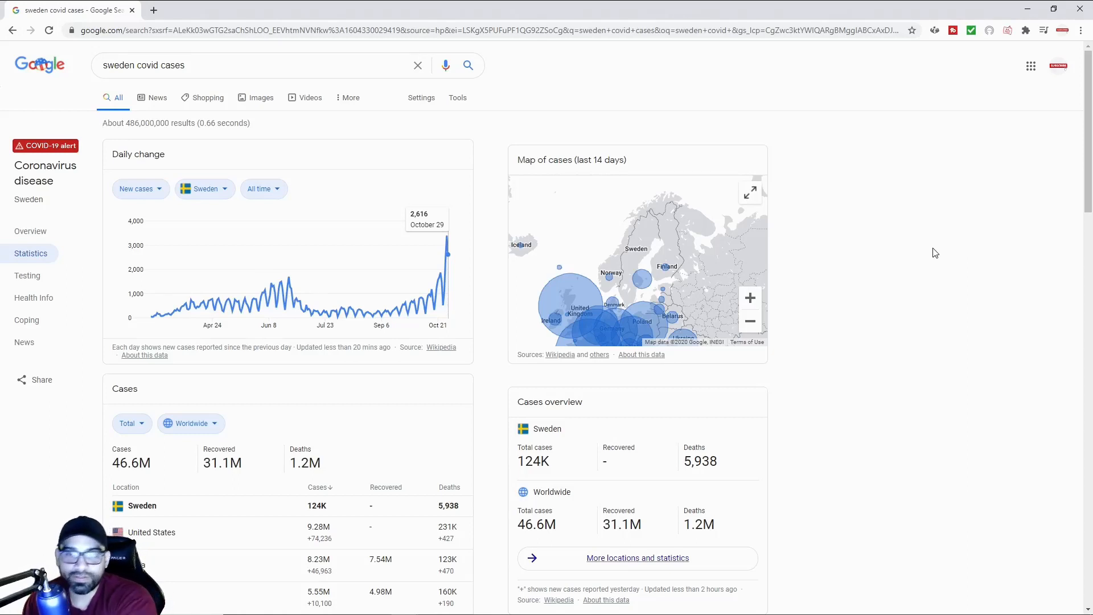
pyautogui.moveTo(920, 265)
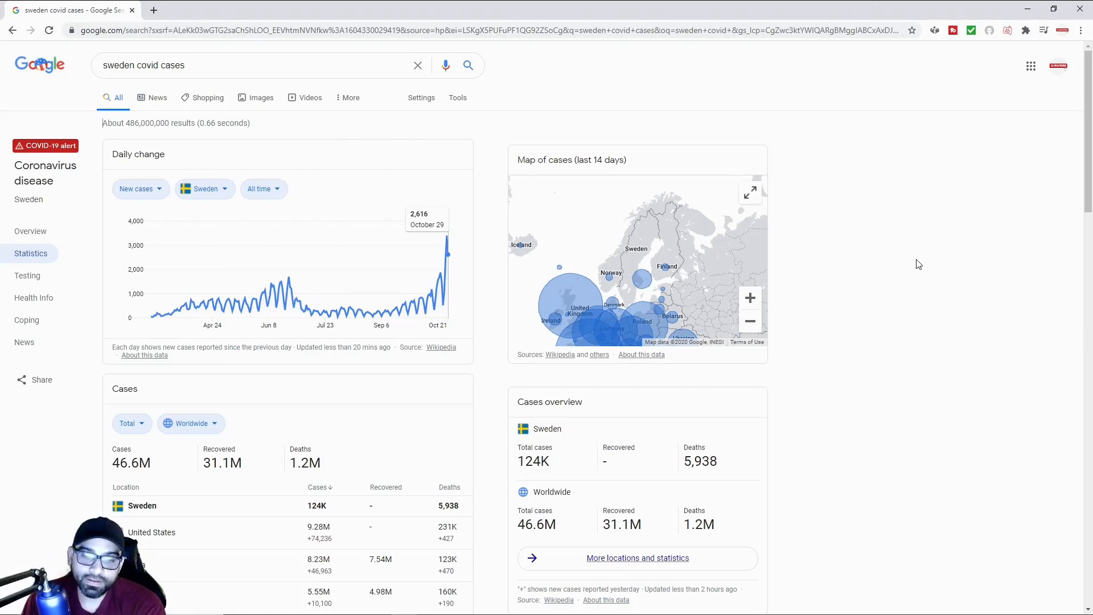
pyautogui.moveTo(446, 258)
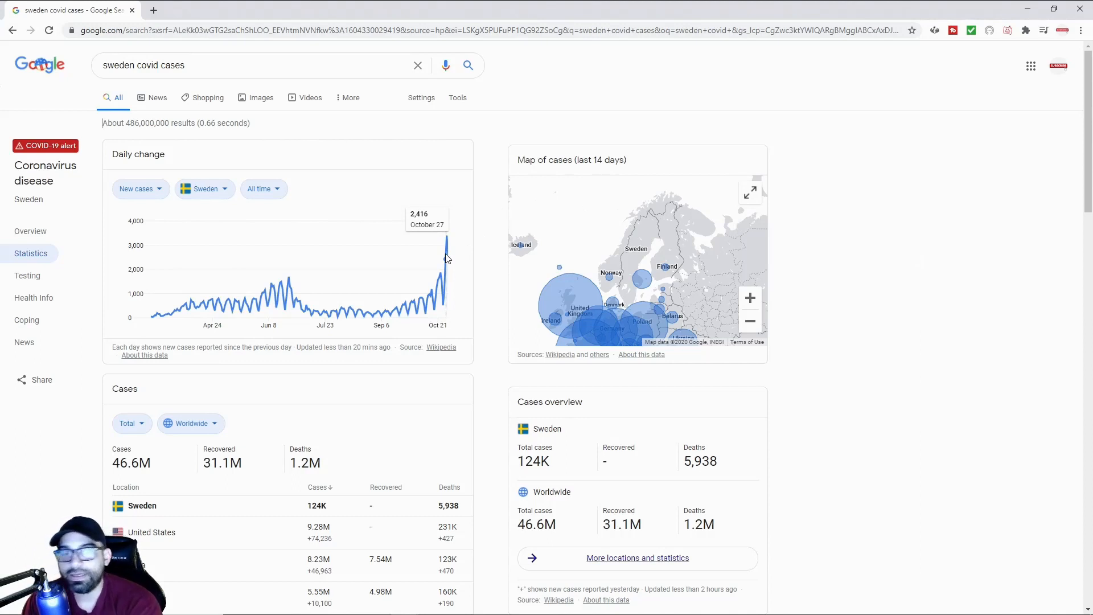
pyautogui.moveTo(216, 293)
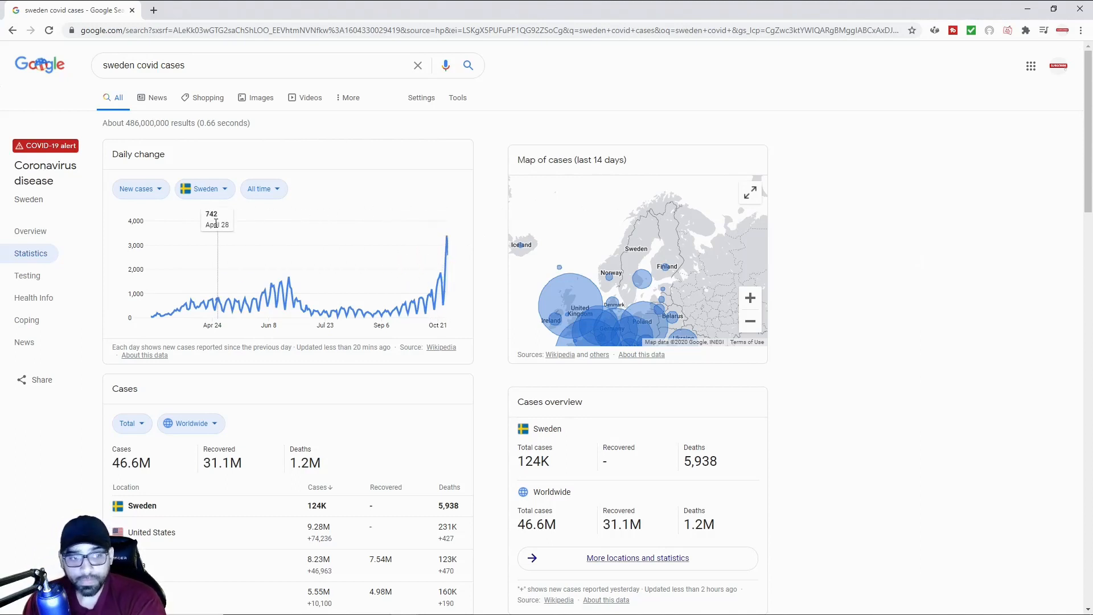
pyautogui.moveTo(446, 251)
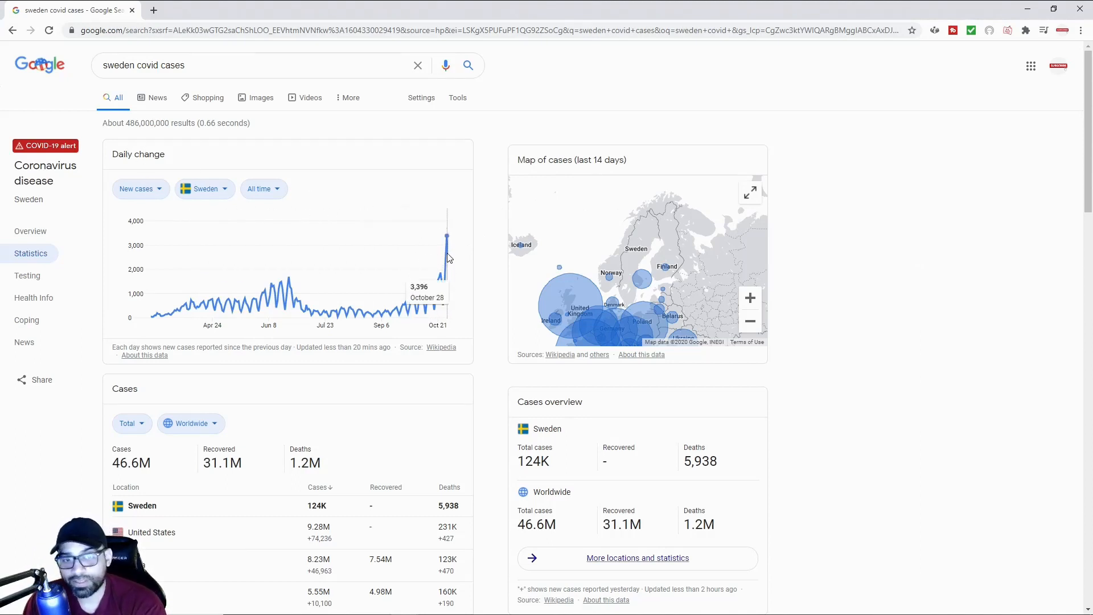
pyautogui.moveTo(448, 252)
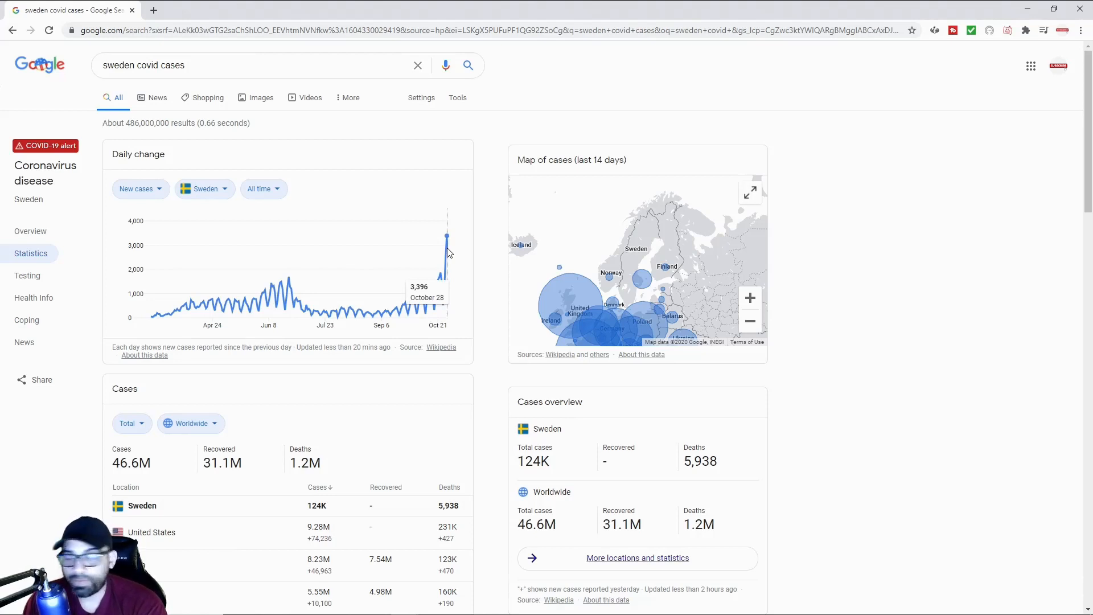
pyautogui.moveTo(194, 282)
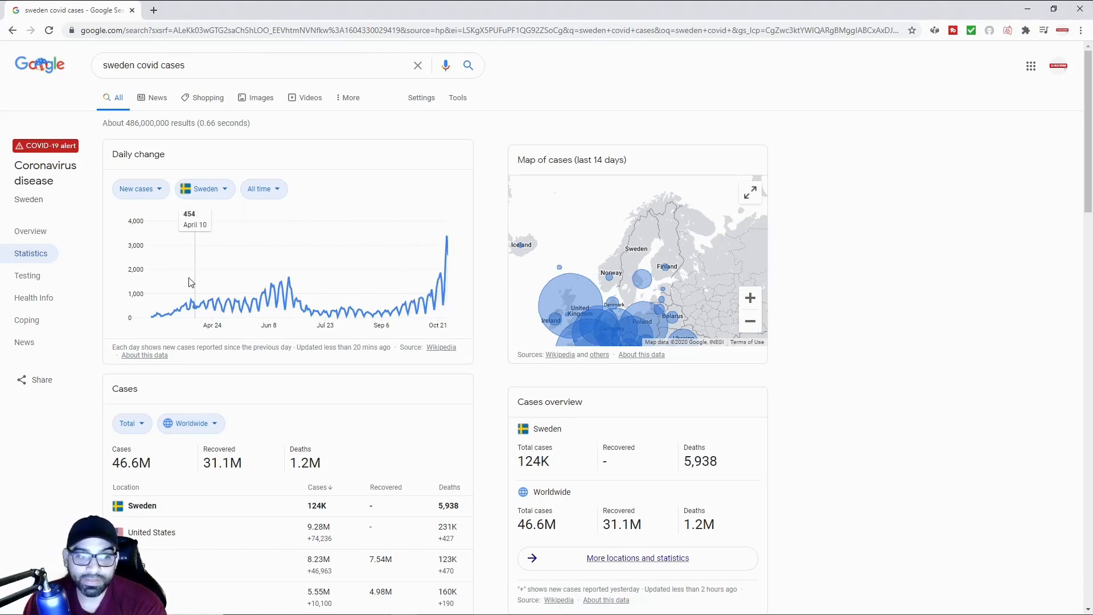
pyautogui.moveTo(447, 252)
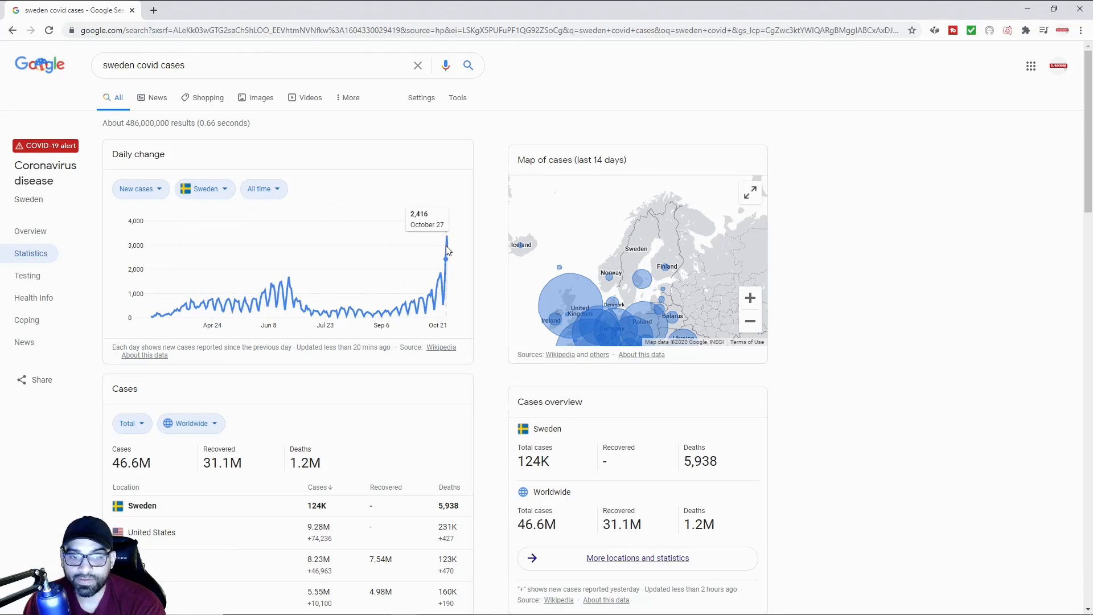
pyautogui.moveTo(446, 251)
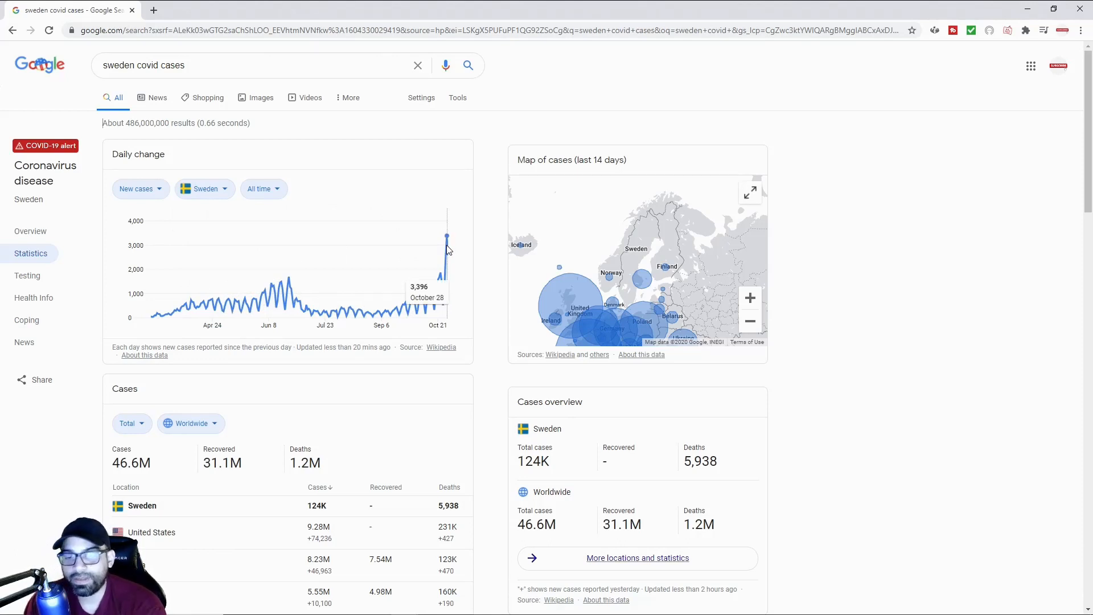
pyautogui.moveTo(393, 251)
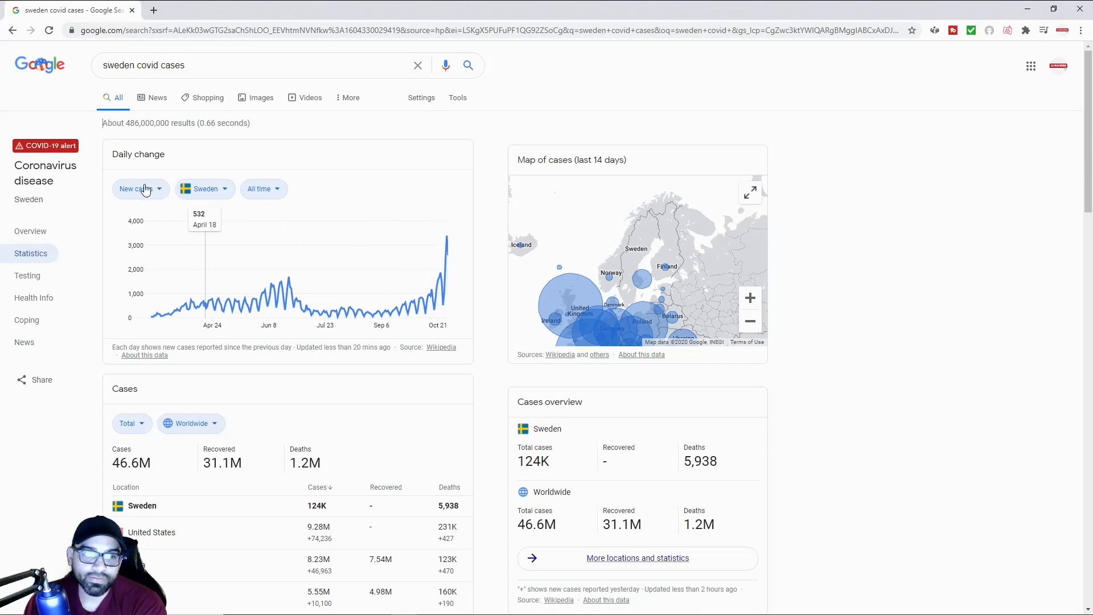
pyautogui.moveTo(238, 300)
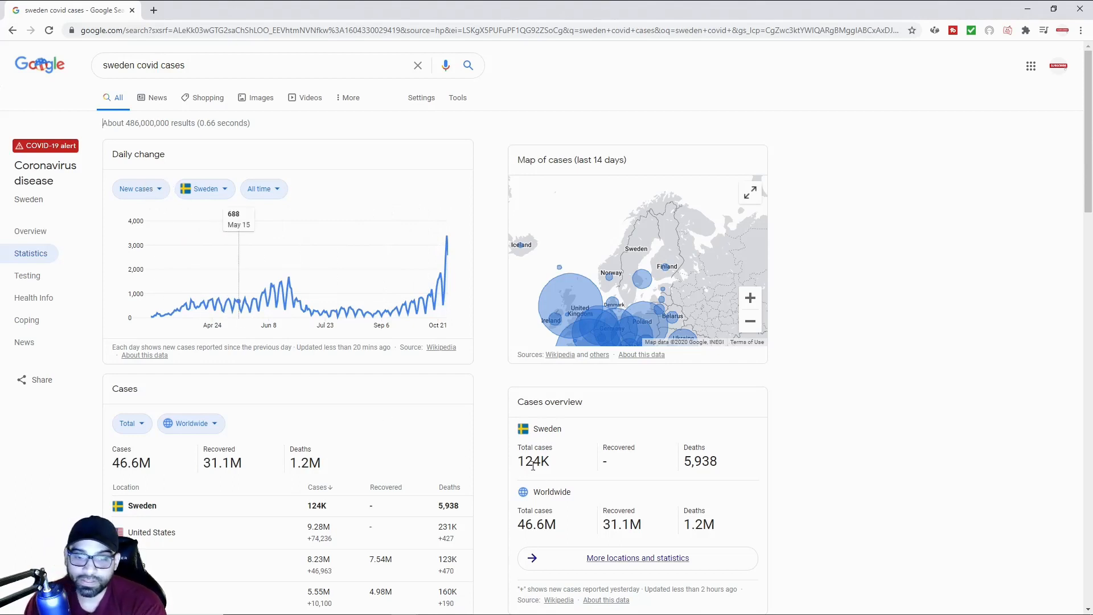
# - Highlight Sweden's total cases, then chart Deaths instead of New cases in Daily change
pyautogui.doubleClick(534, 461)
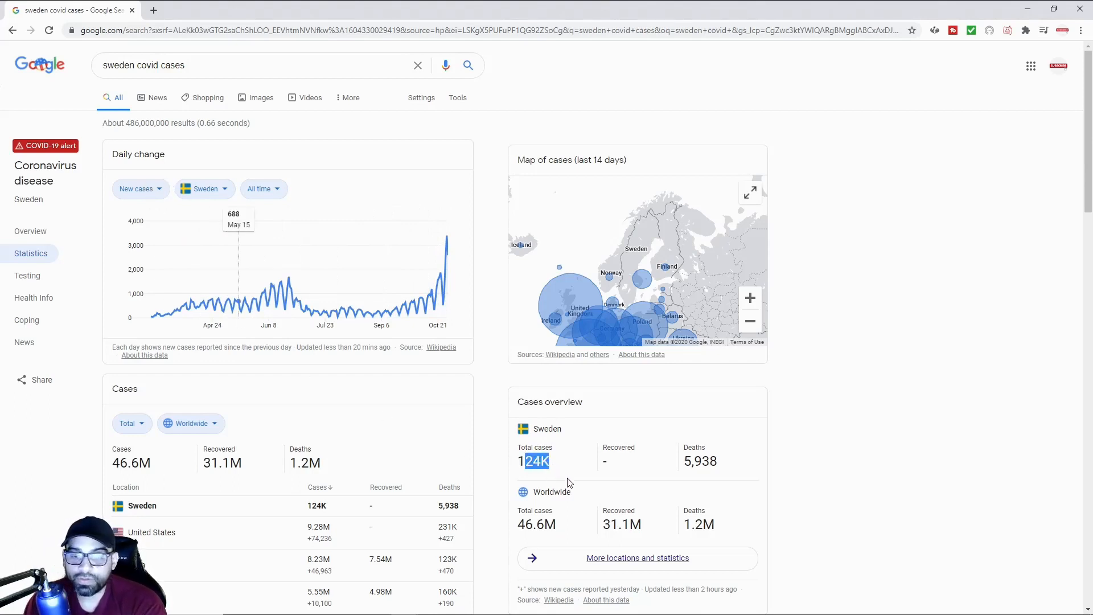
pyautogui.moveTo(590, 483)
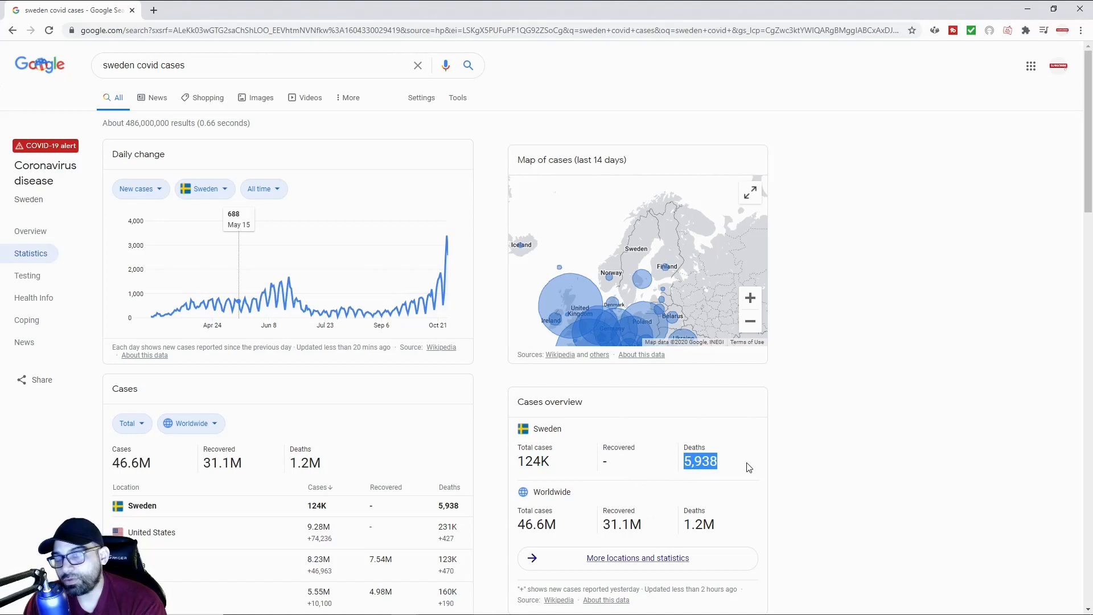
pyautogui.moveTo(293, 331)
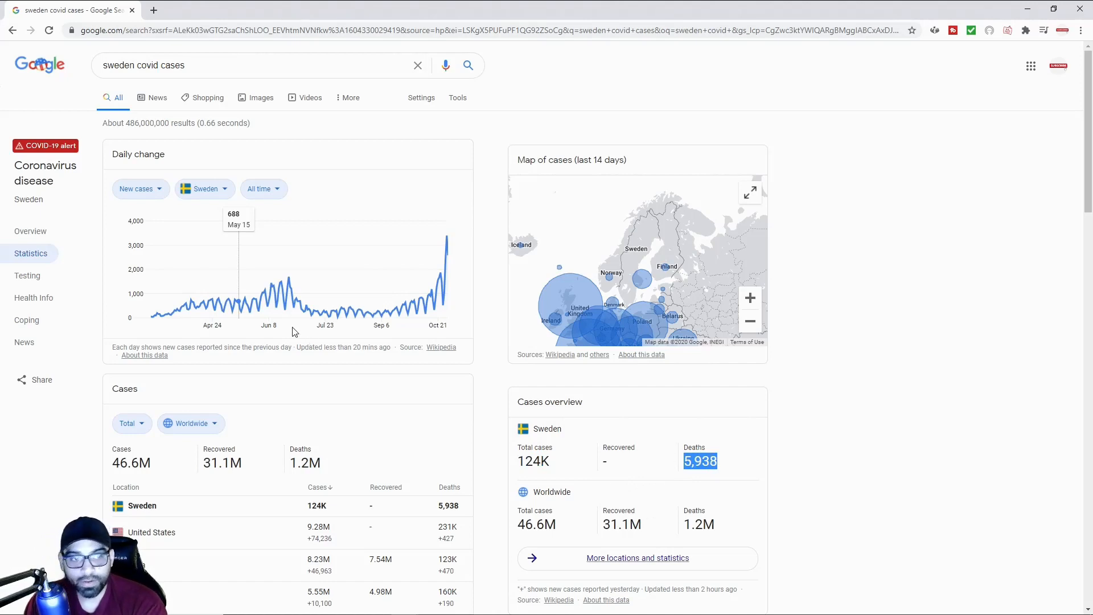
pyautogui.click(136, 188)
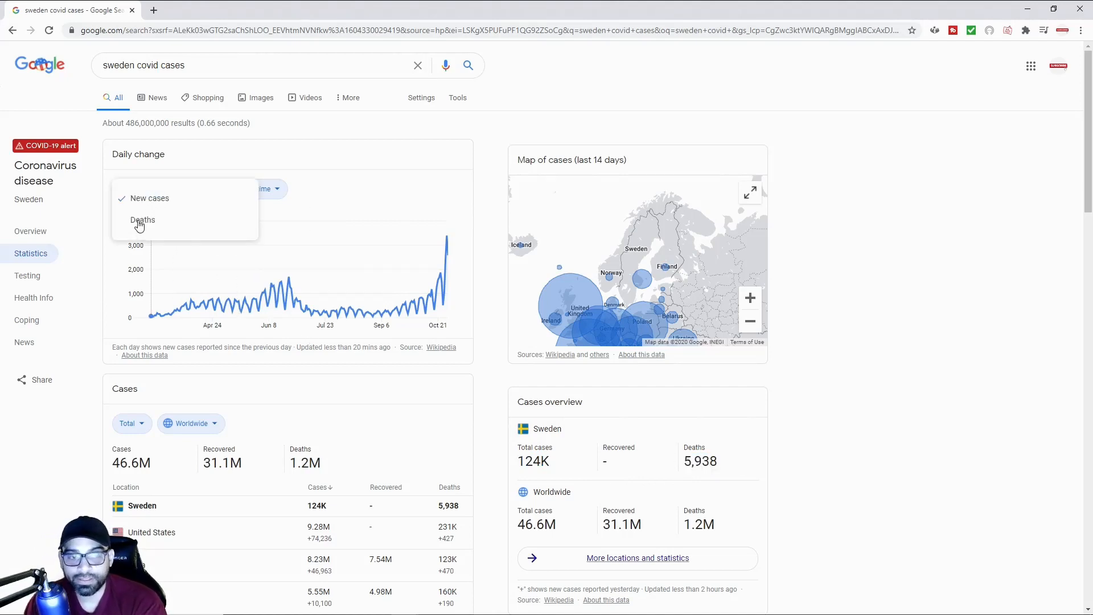
pyautogui.click(142, 220)
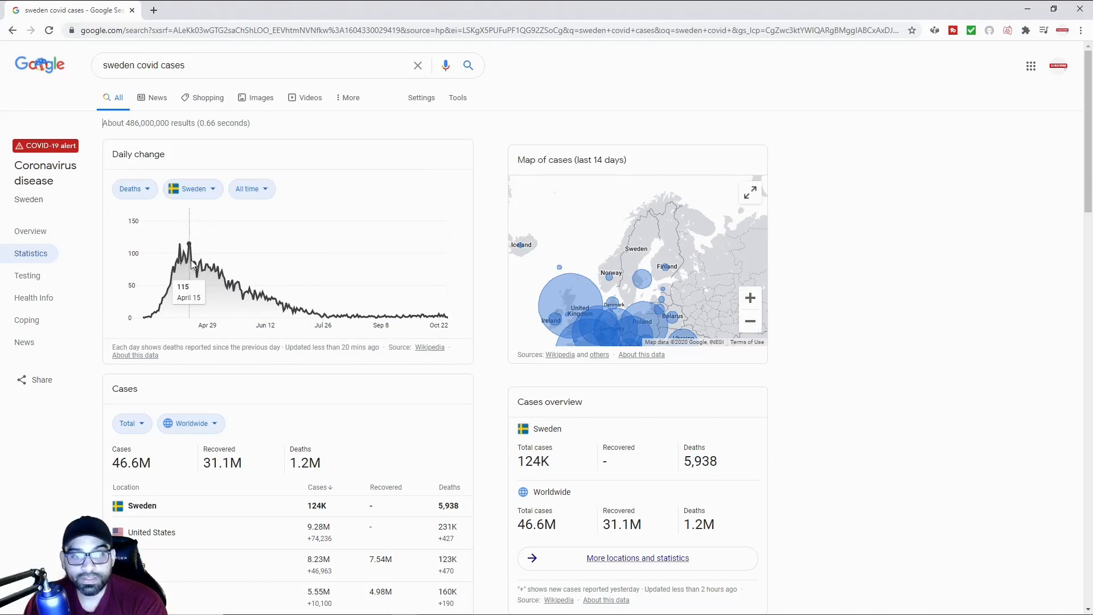
pyautogui.moveTo(316, 320)
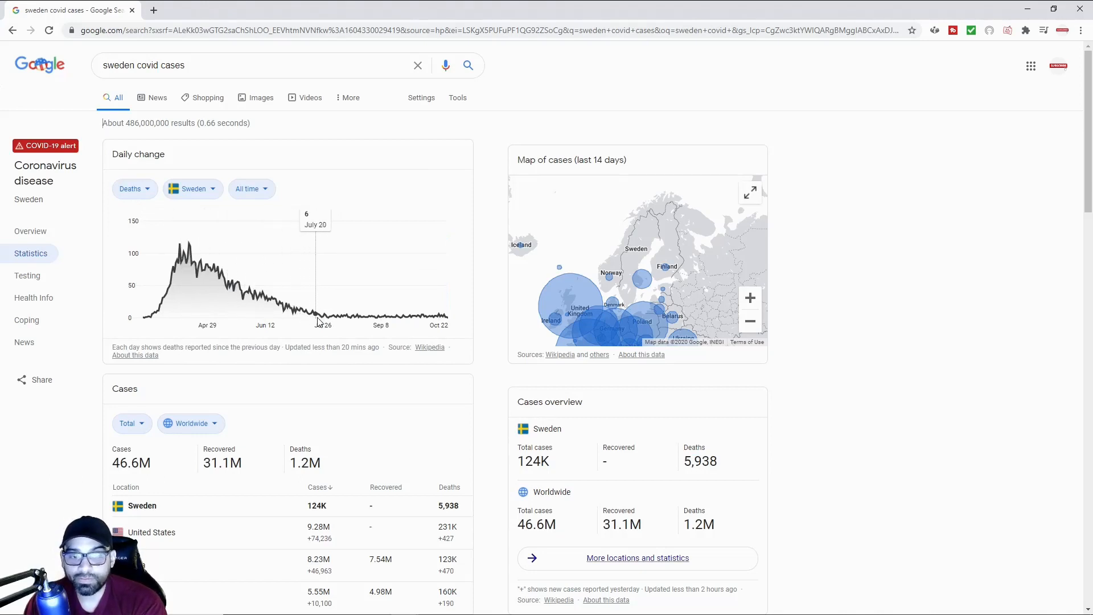
pyautogui.moveTo(345, 326)
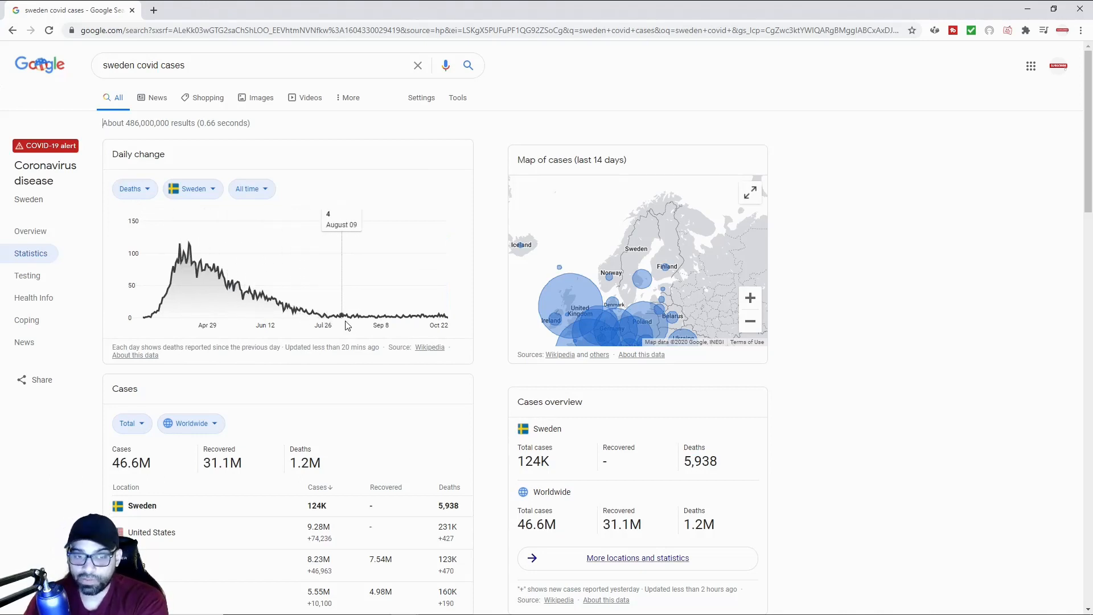
pyautogui.moveTo(439, 326)
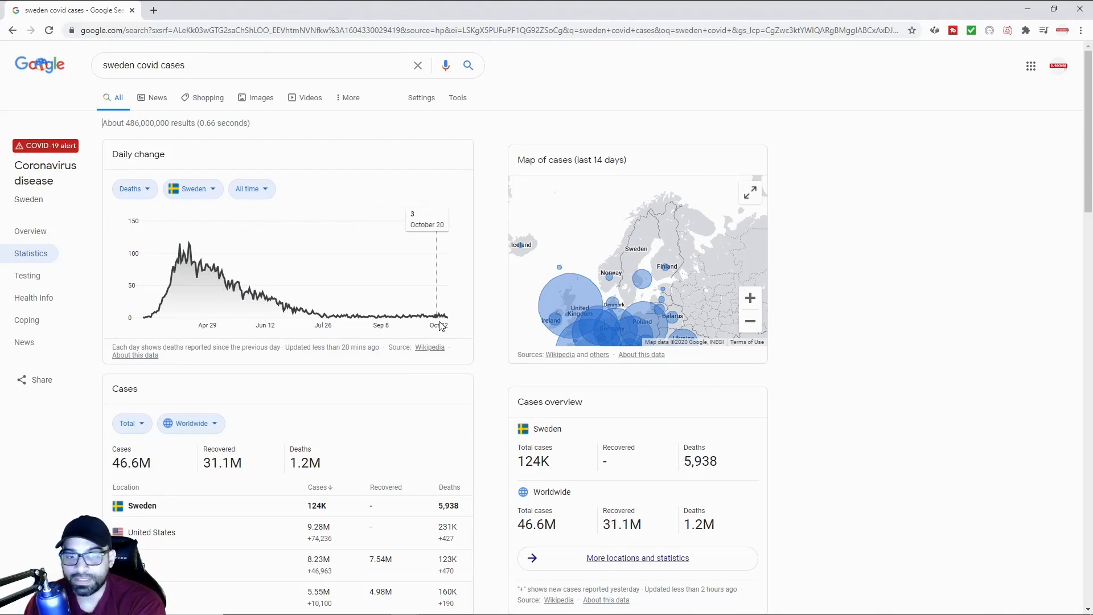
pyautogui.moveTo(450, 326)
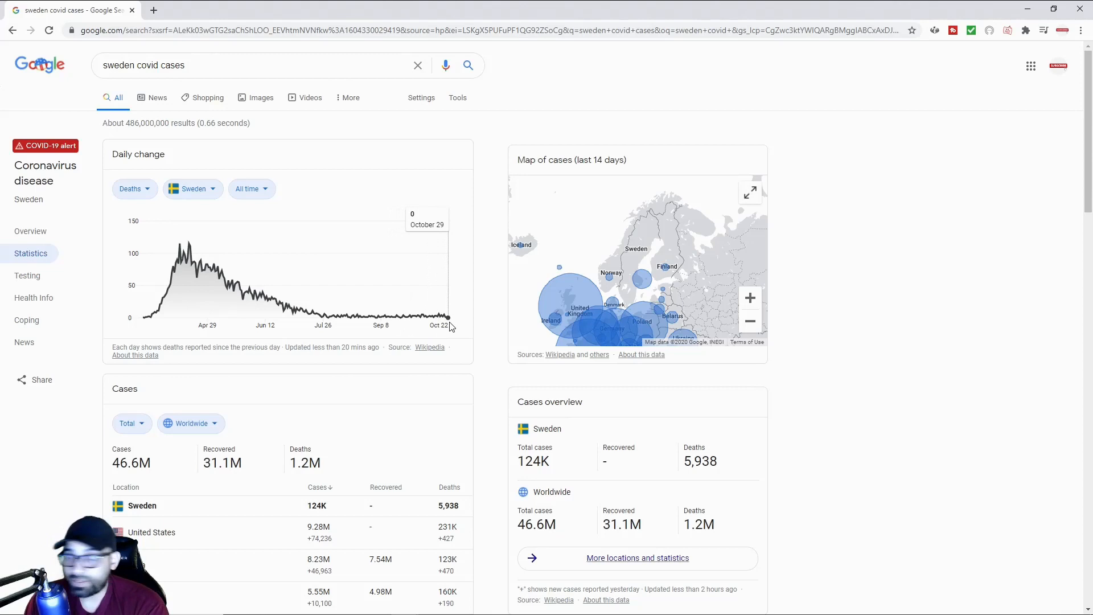
pyautogui.moveTo(443, 328)
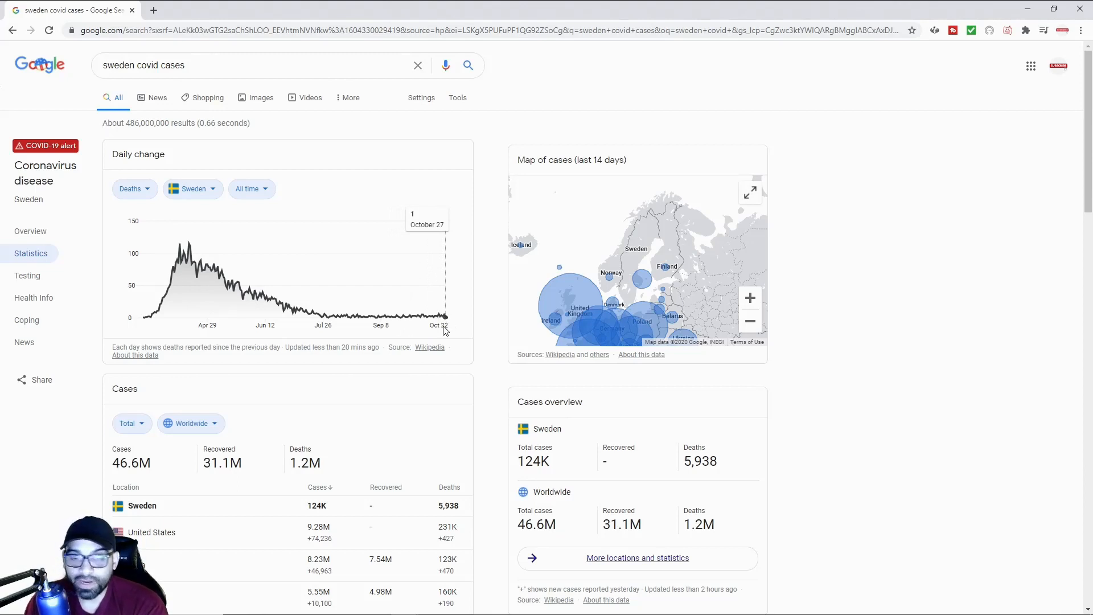
pyautogui.moveTo(830, 336)
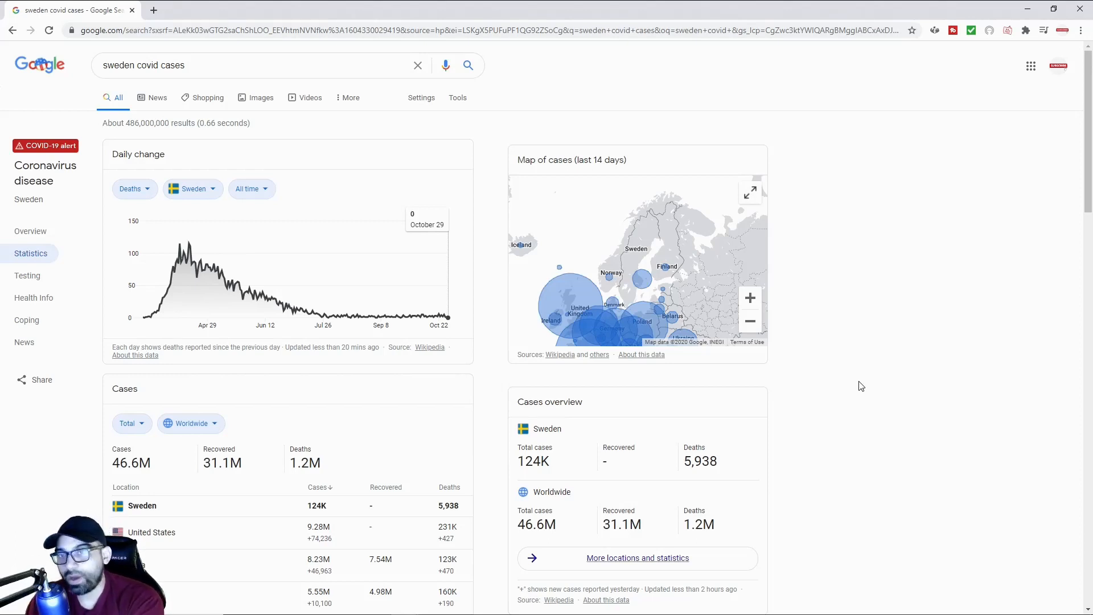
pyautogui.moveTo(864, 394)
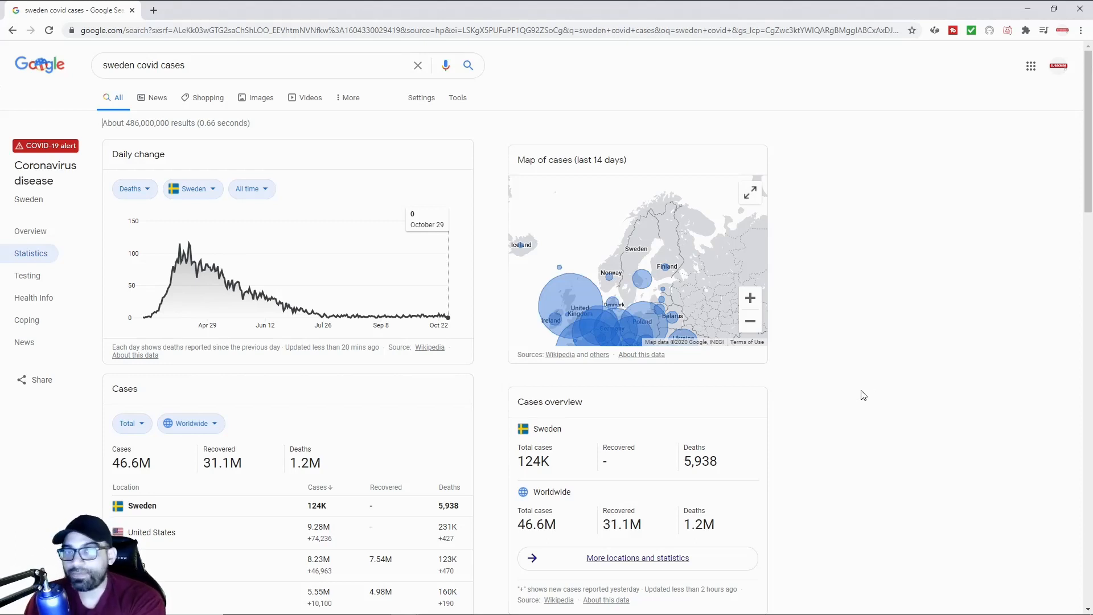
pyautogui.moveTo(859, 392)
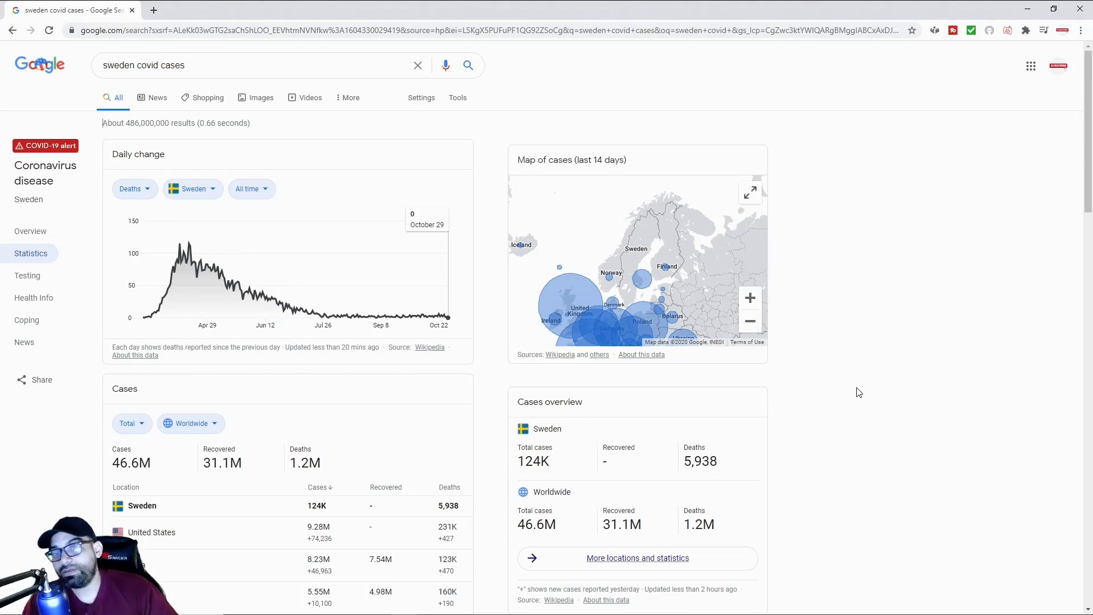
pyautogui.moveTo(856, 389)
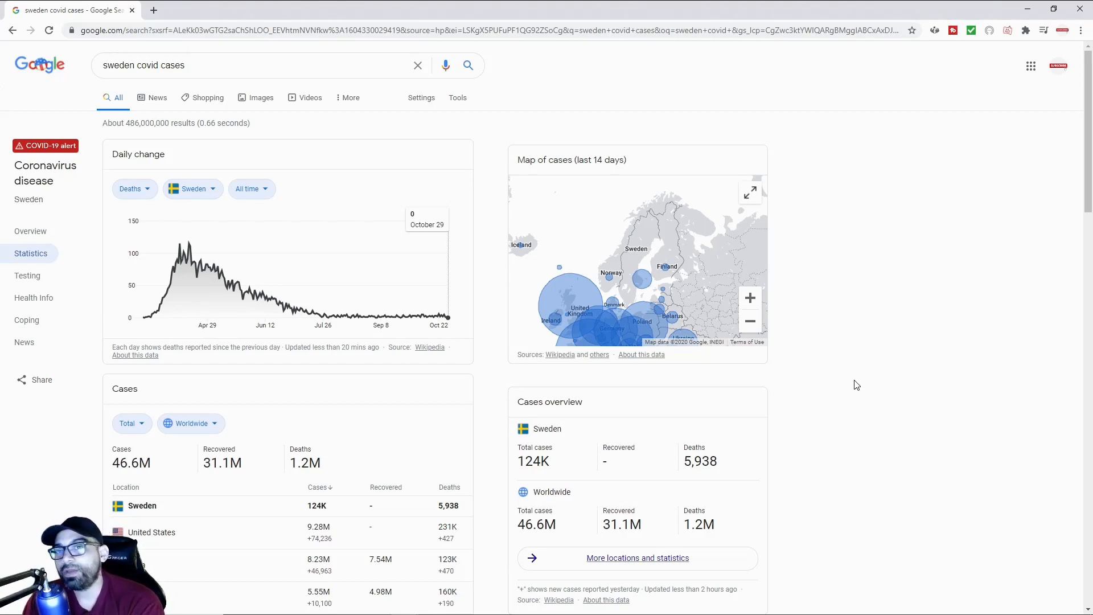
pyautogui.moveTo(861, 398)
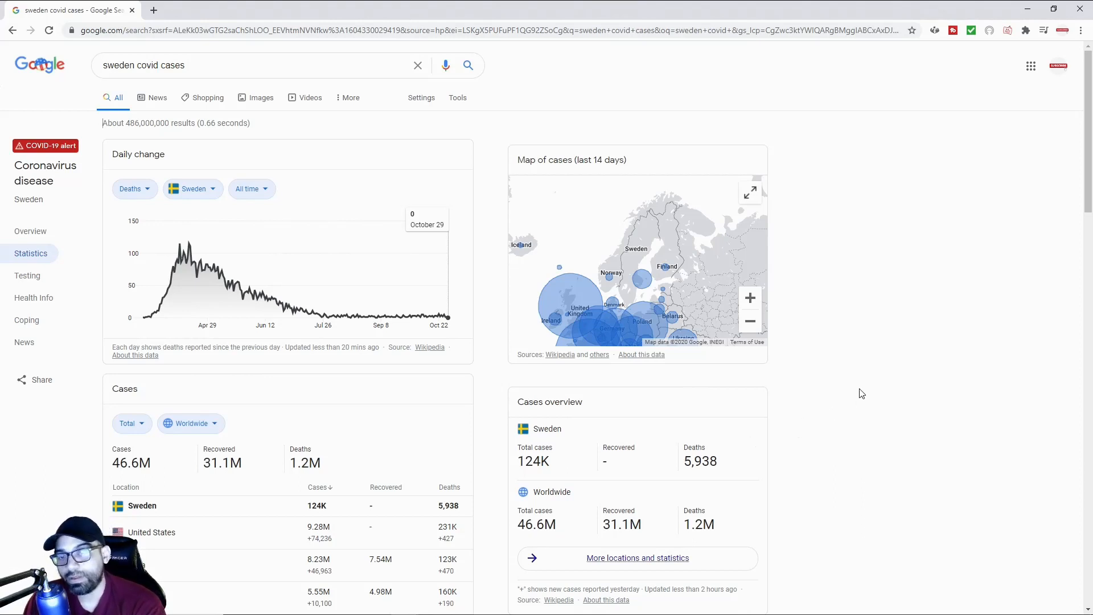
pyautogui.moveTo(203, 270)
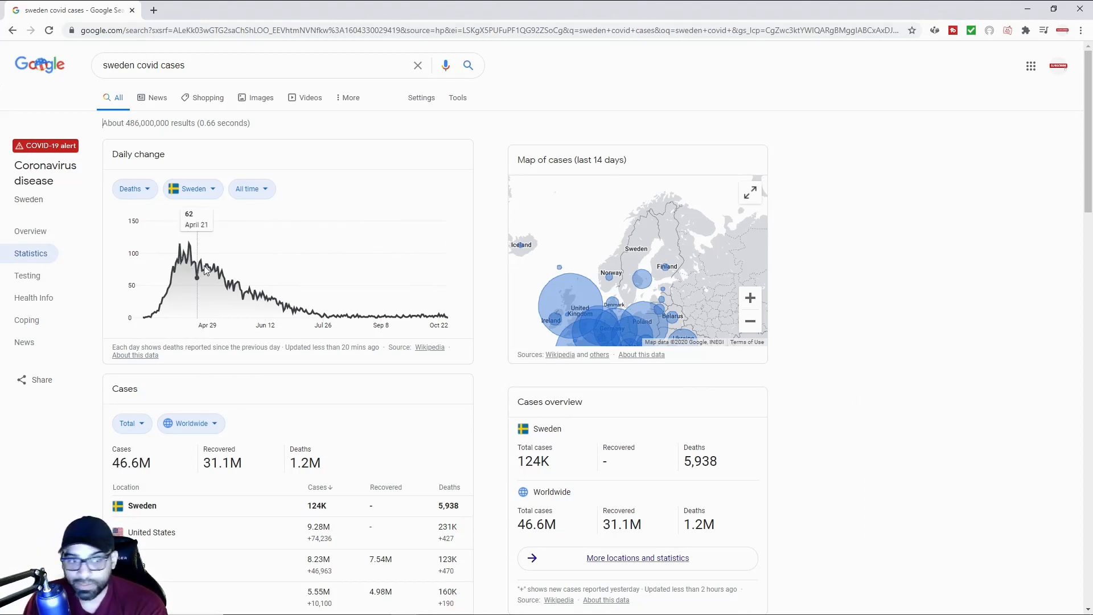
pyautogui.moveTo(448, 320)
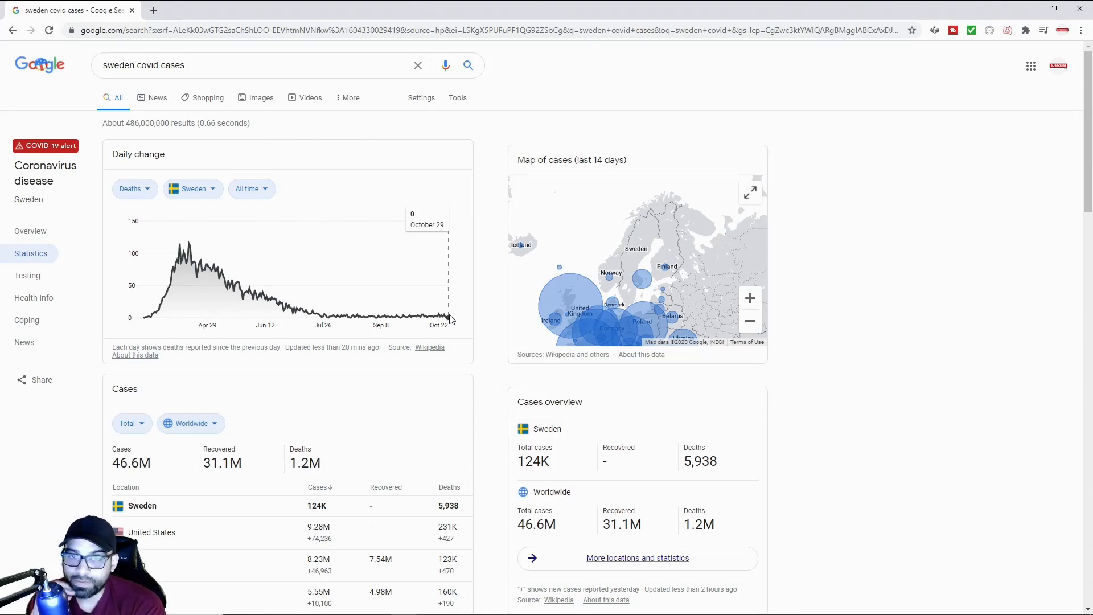
pyautogui.moveTo(203, 310)
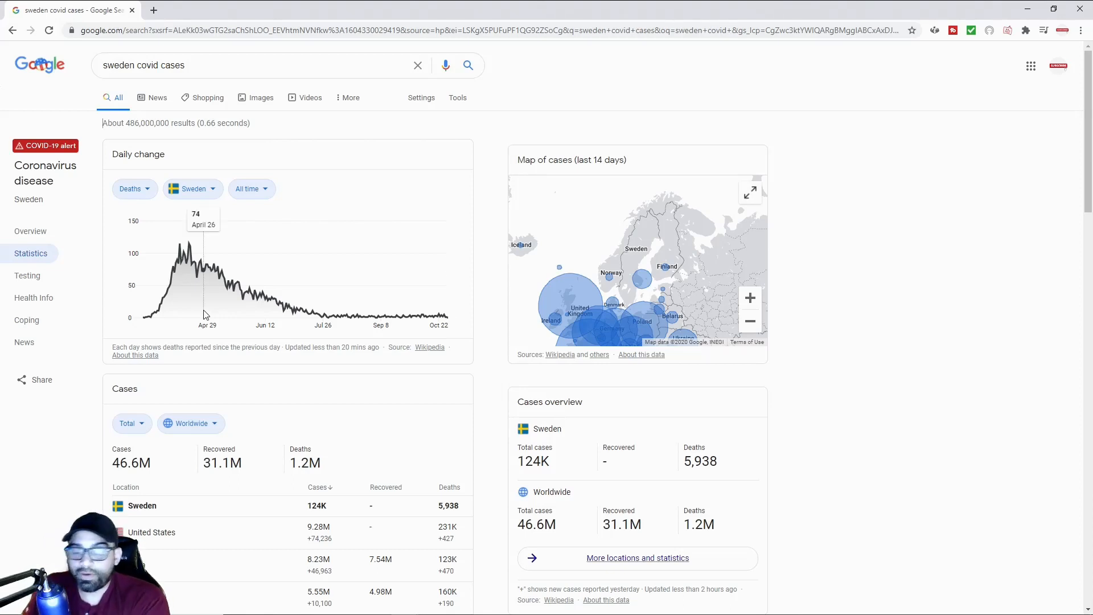